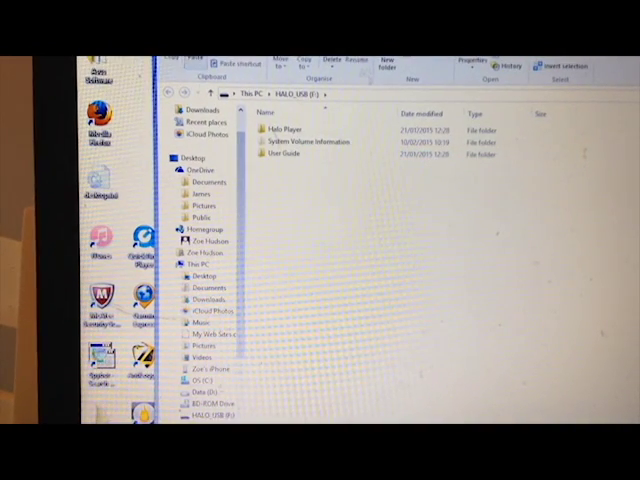
Enter the Halo Player folder on the USB drive and launch Install Halo Player.exe
{"action": "left_click", "coordinate": [284, 130]}
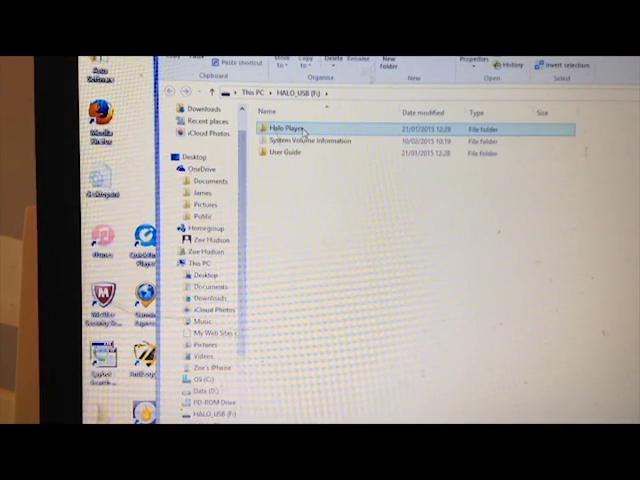
{"action": "double_click", "coordinate": [284, 128]}
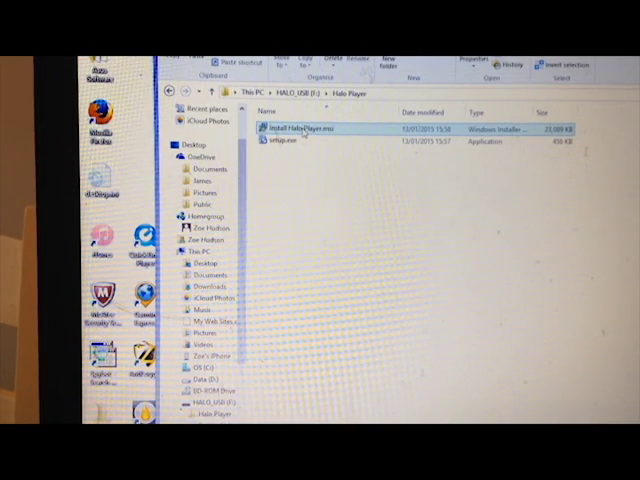
{"action": "double_click", "coordinate": [300, 128]}
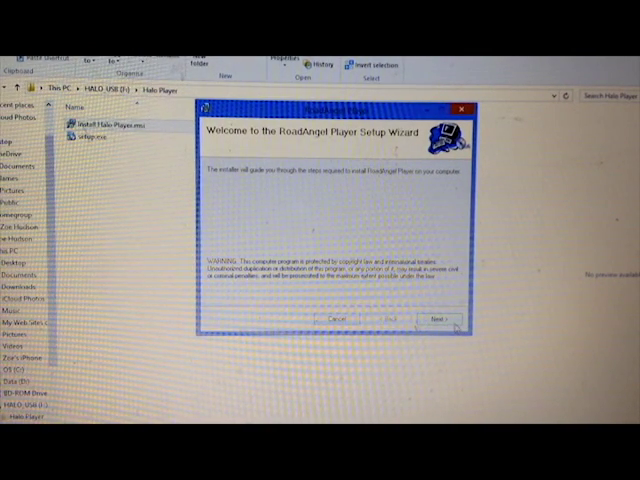
Accept the welcome page and default folder, start installing RoadAngel Player, and approve the UAC prompt
{"action": "left_click", "coordinate": [440, 318]}
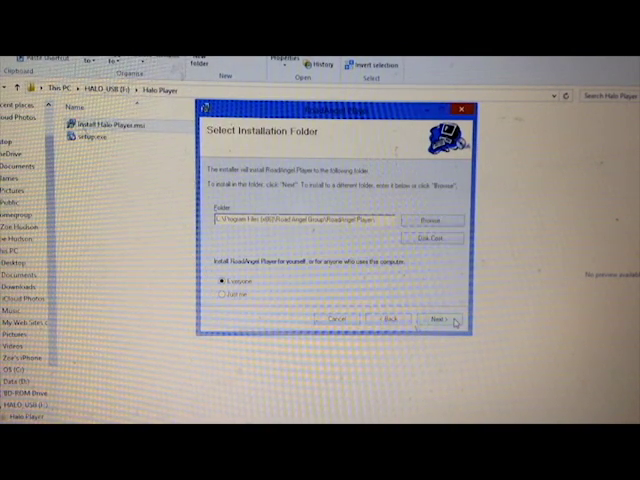
{"action": "left_click", "coordinate": [440, 318]}
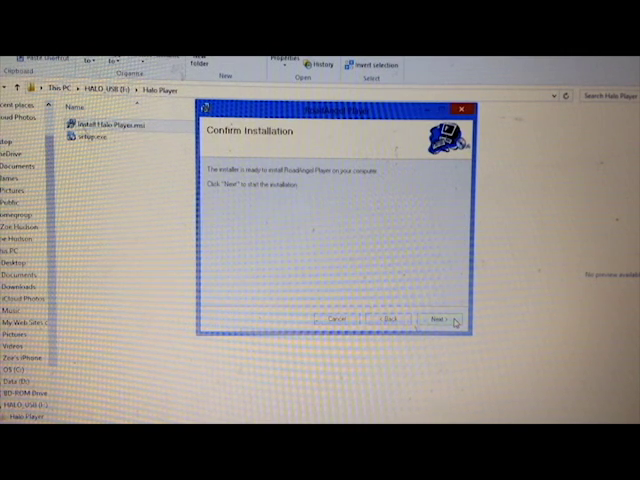
{"action": "left_click", "coordinate": [436, 318]}
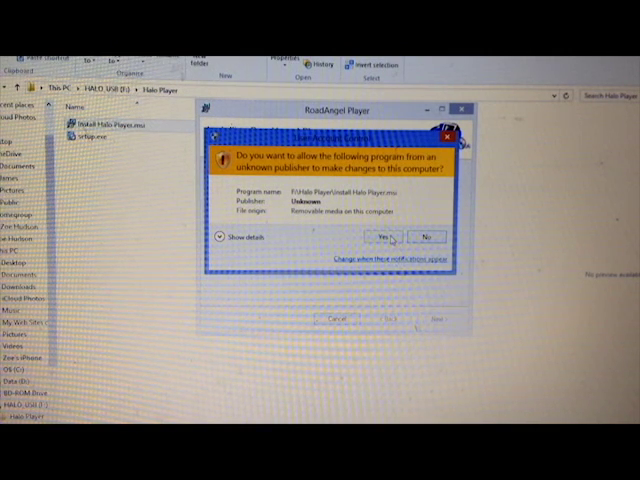
{"action": "left_click", "coordinate": [382, 236]}
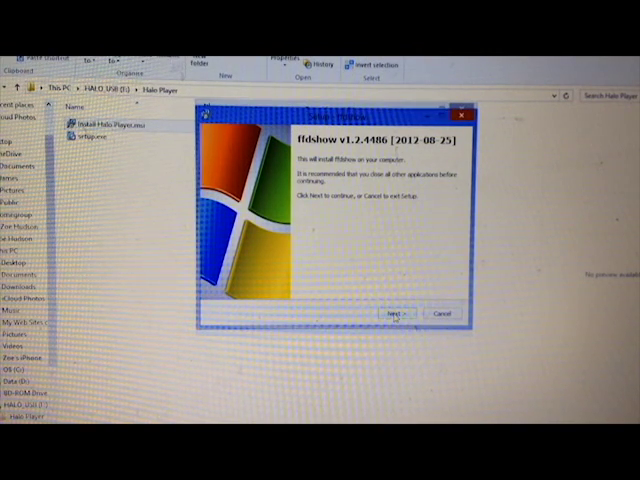
Keep MPlayer's default destination, components, additional tasks and speaker setup, and begin its installation
{"action": "left_click", "coordinate": [396, 314]}
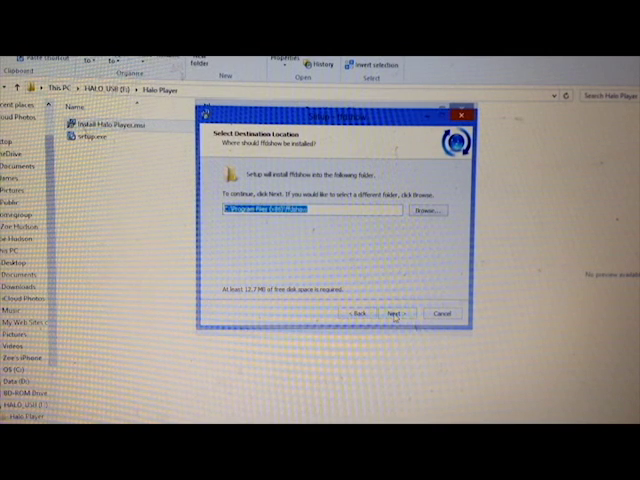
{"action": "left_click", "coordinate": [392, 312]}
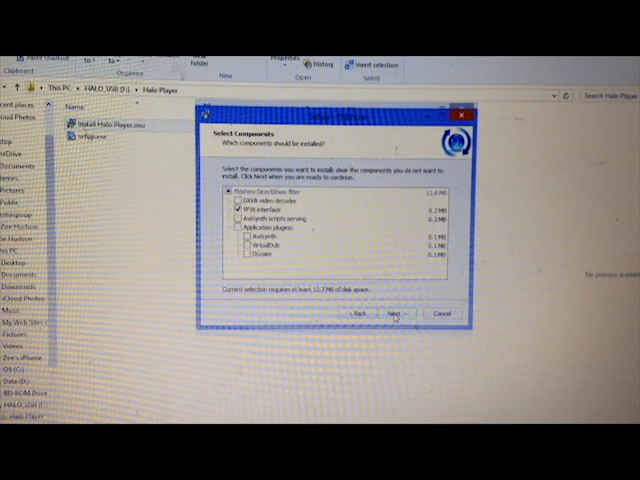
{"action": "left_click", "coordinate": [396, 312]}
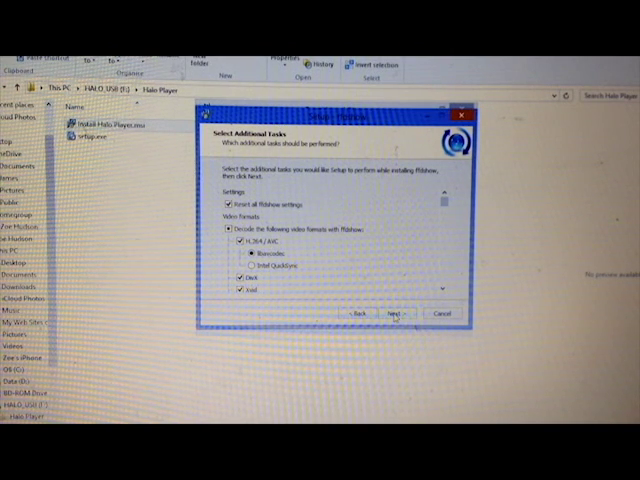
{"action": "left_click", "coordinate": [396, 312]}
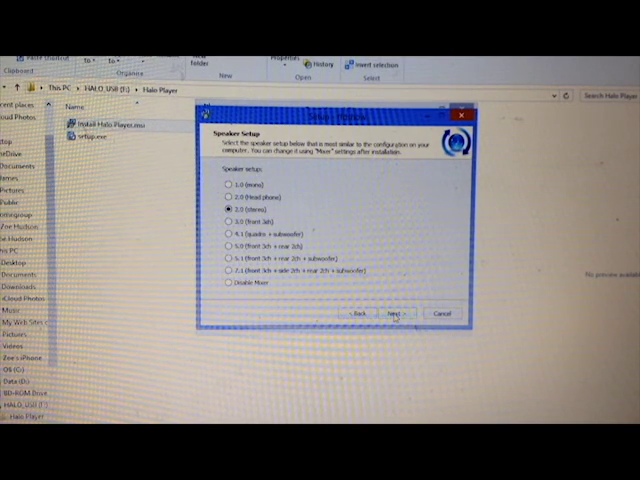
{"action": "left_click", "coordinate": [394, 314]}
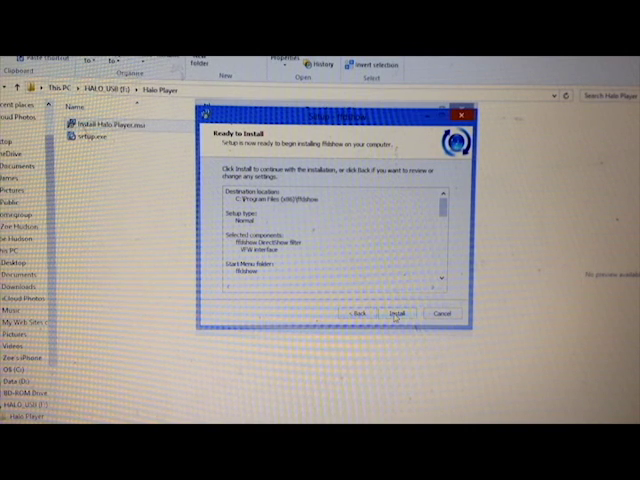
{"action": "left_click", "coordinate": [404, 314]}
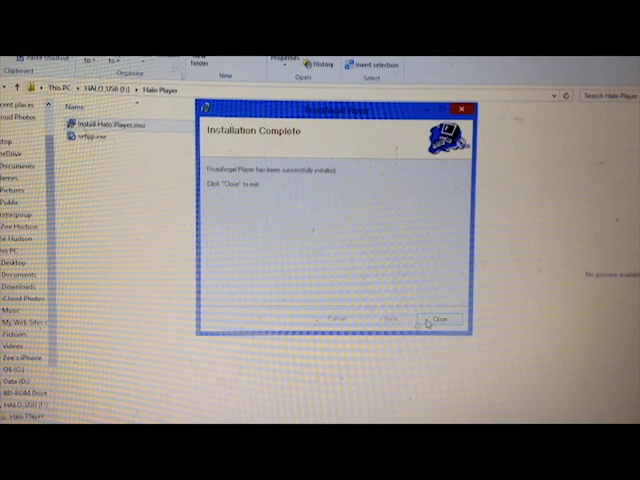
Close the RoadAngel Player Setup wizard from its Installation Complete page
{"action": "left_click", "coordinate": [440, 320]}
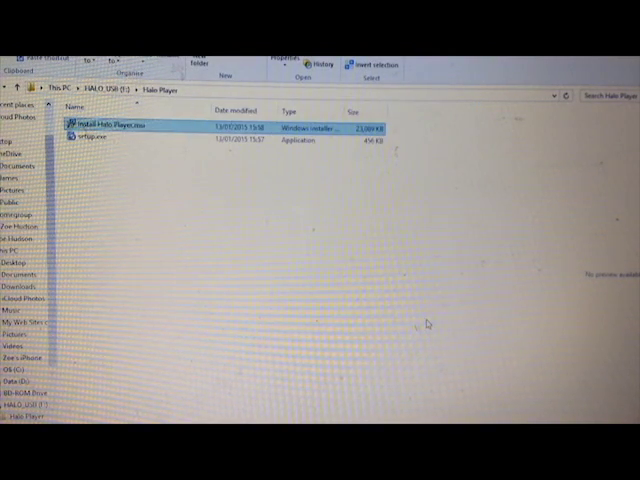